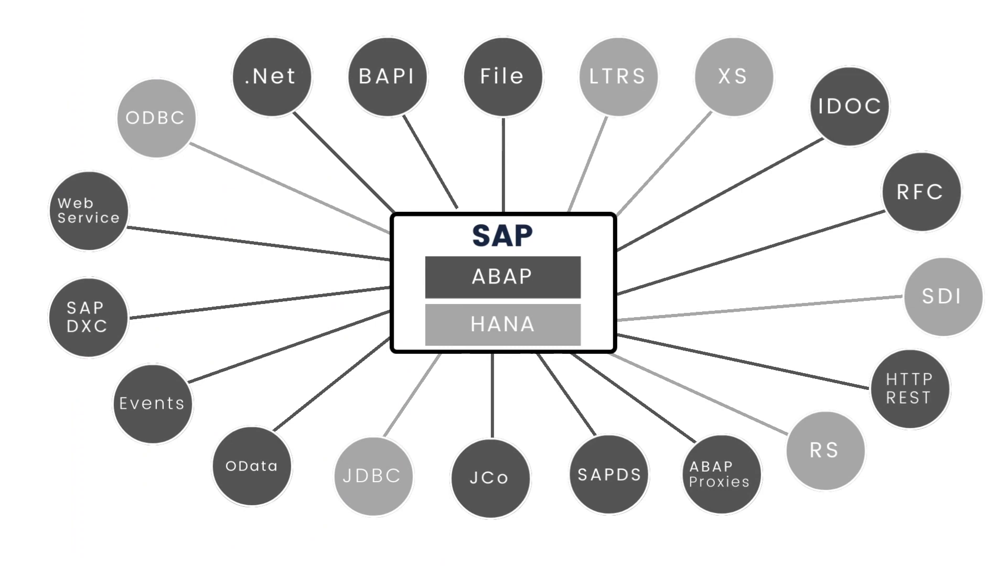
{"action": "left_click", "coordinate": [504, 76]}
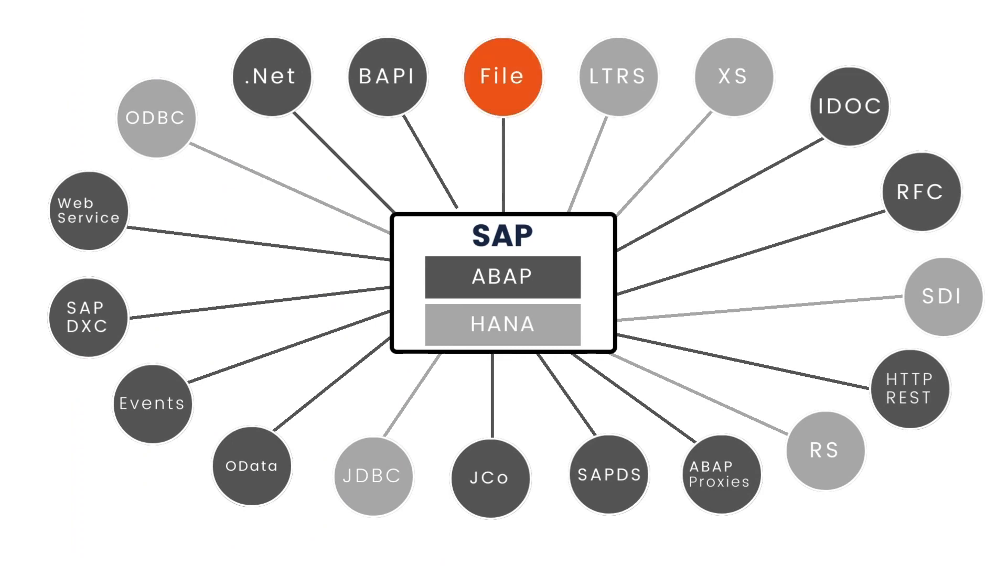
{"action": "left_click", "coordinate": [505, 76]}
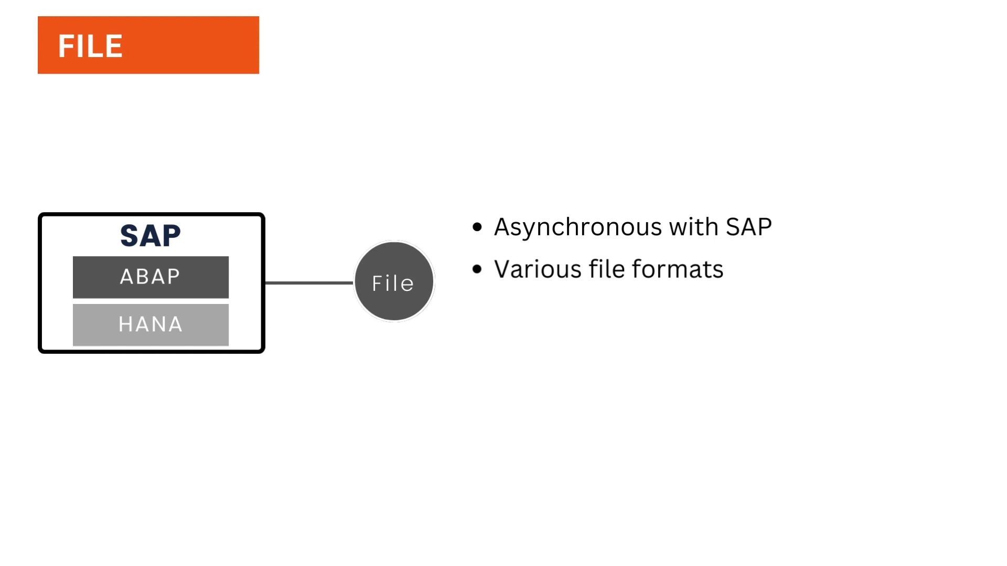
{"action": "type", "text": "- CSV"}
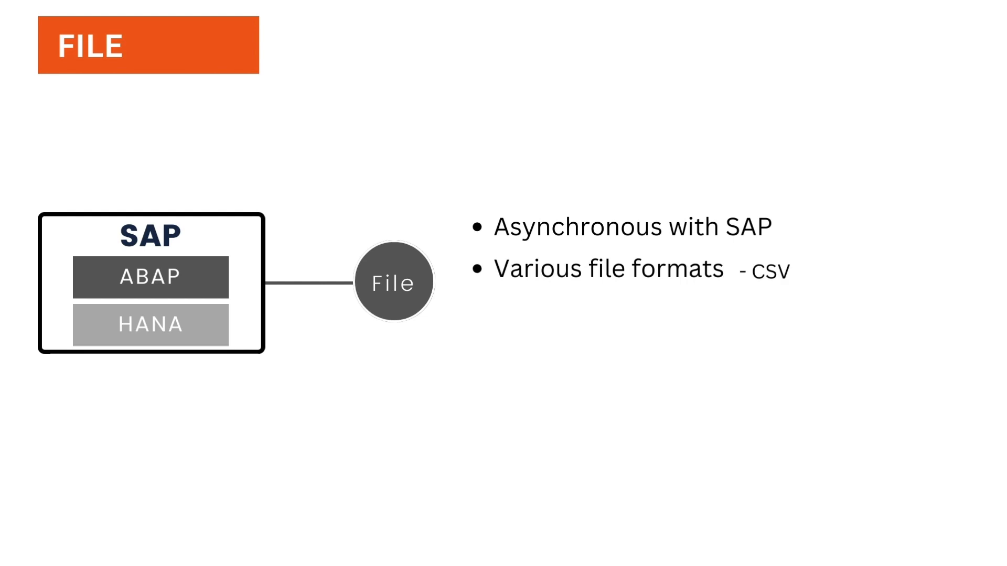